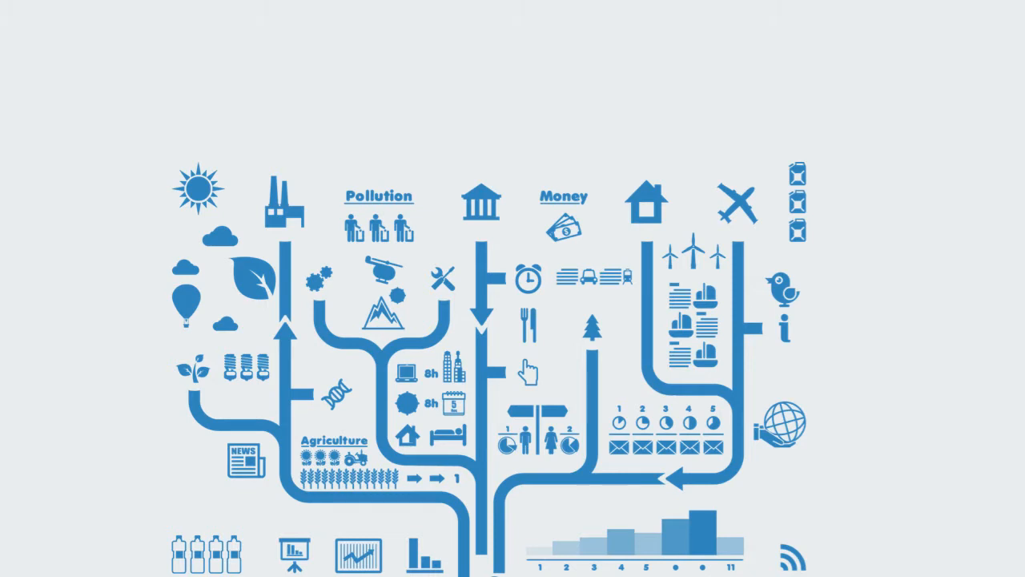
type("Originally developed in the 1950s to help managers improve their understanding")
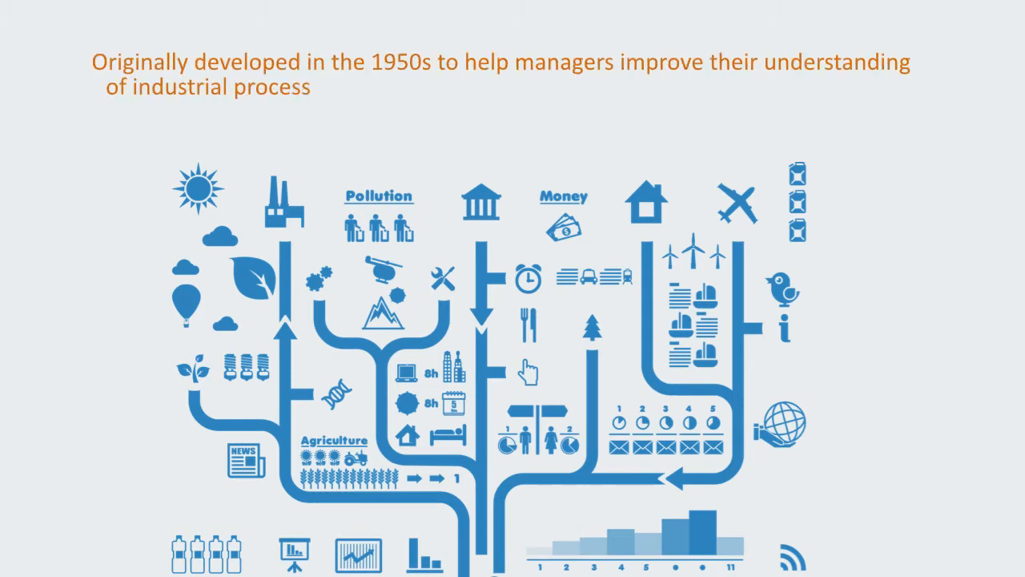
type("es, it is now being used throughout the public and private")
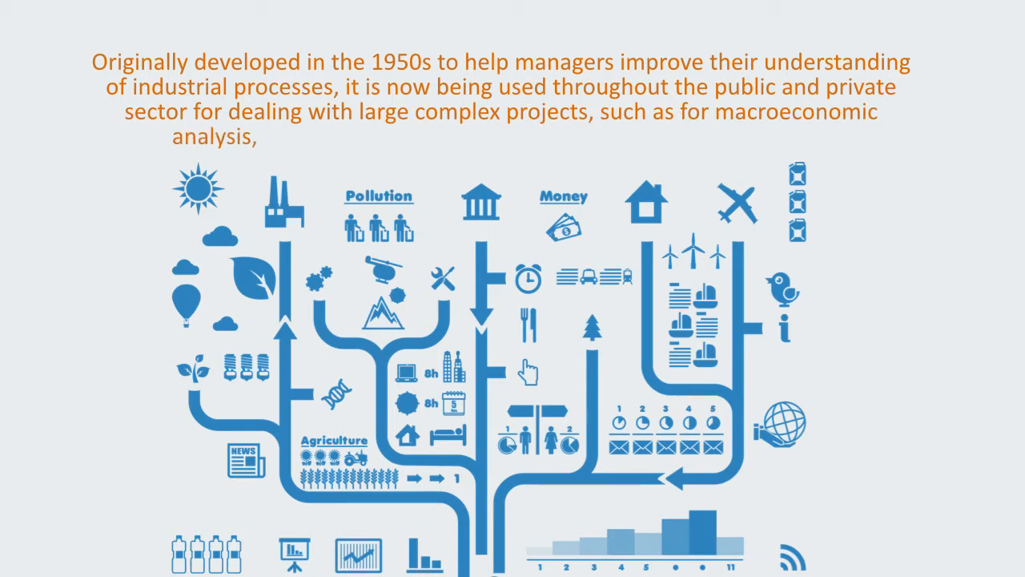
type("military interventions or environmental poli")
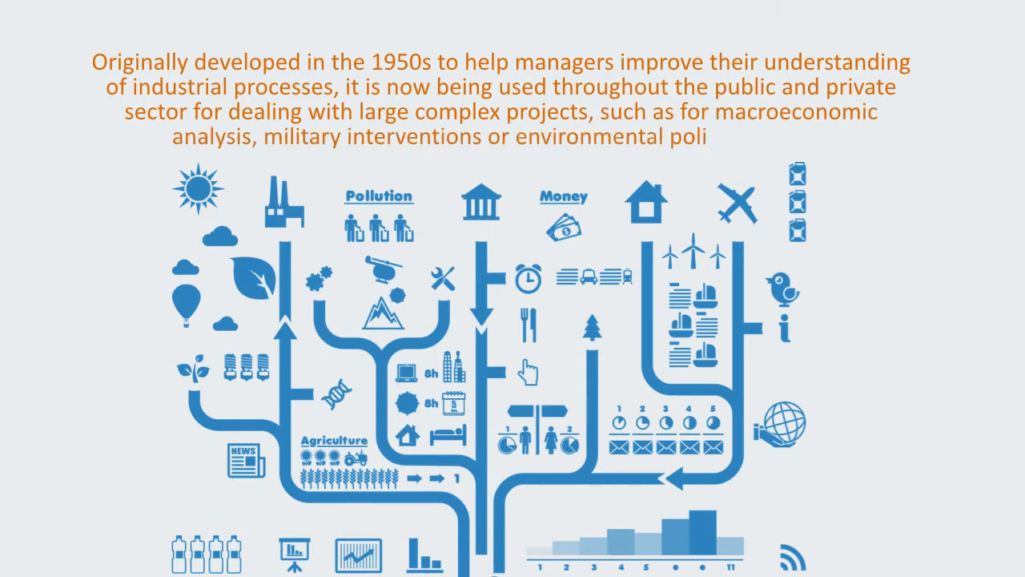
type("cy modeling")
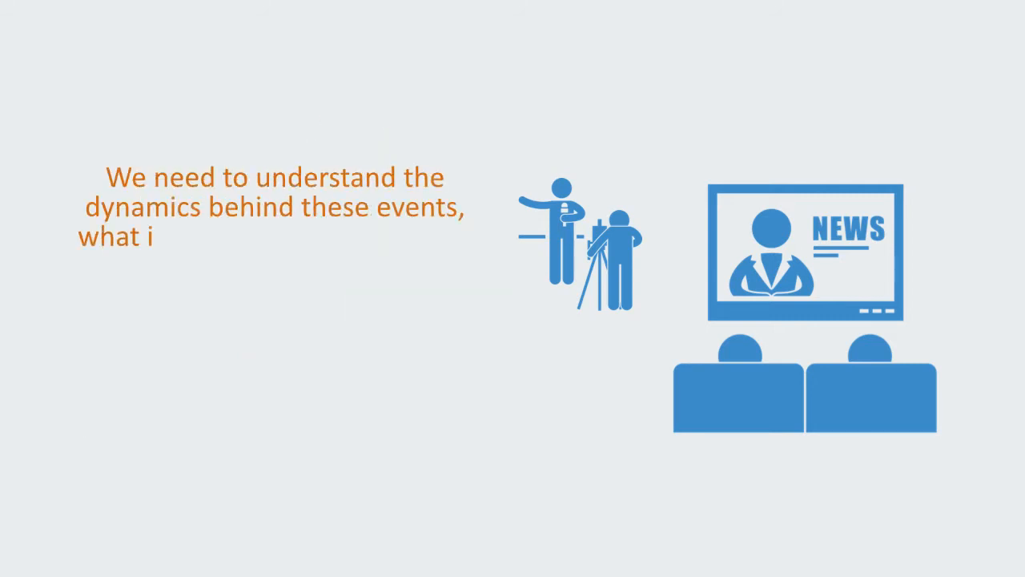
type("s really driving the system and this is what sy")
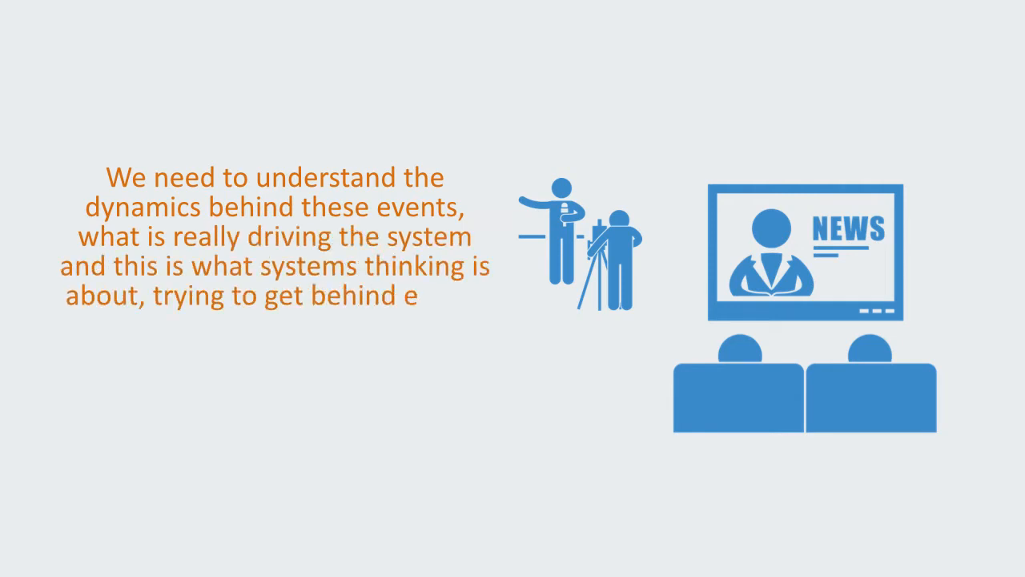
type("vents to see what is truly causing them")
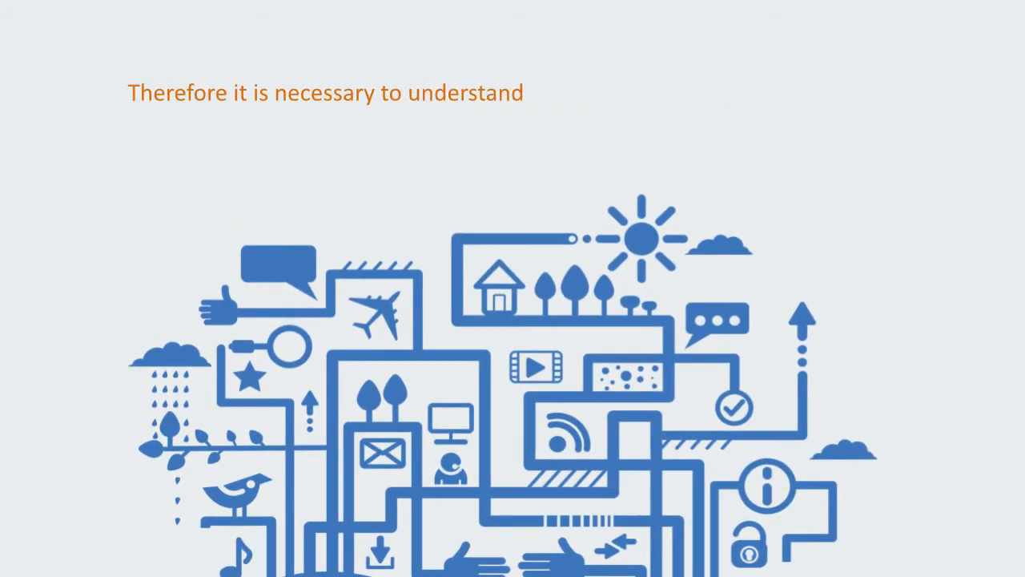
type("these dynamics before we can try and effect the system, if")
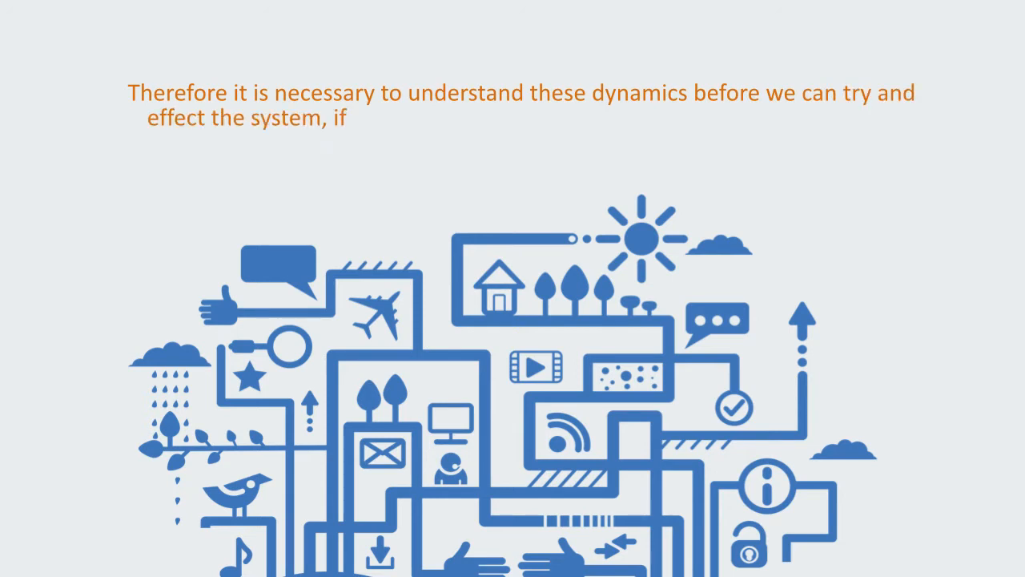
type("we don't understand the underlying dynamics we will like")
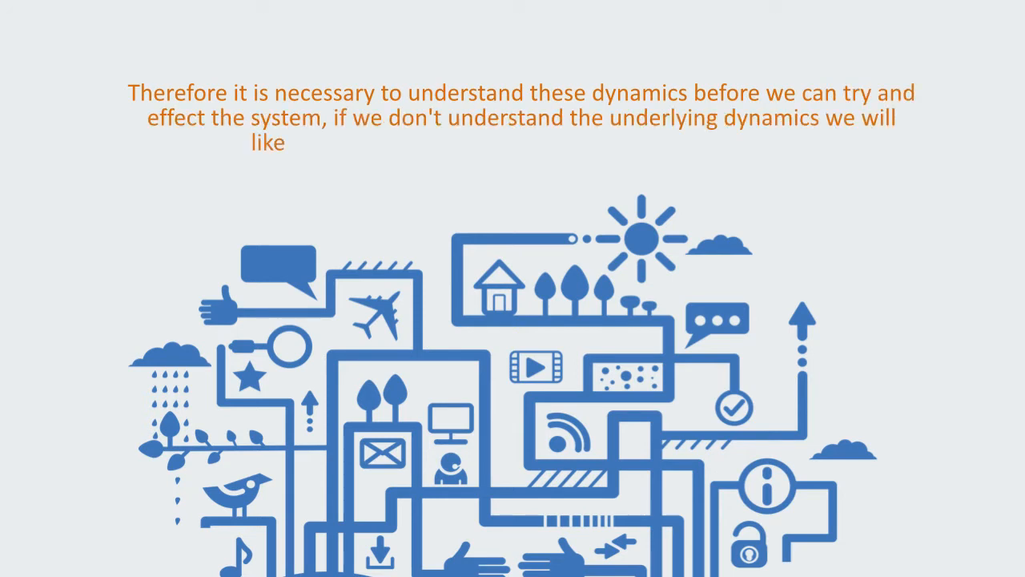
type("likely get unintended consequences or no effect at all")
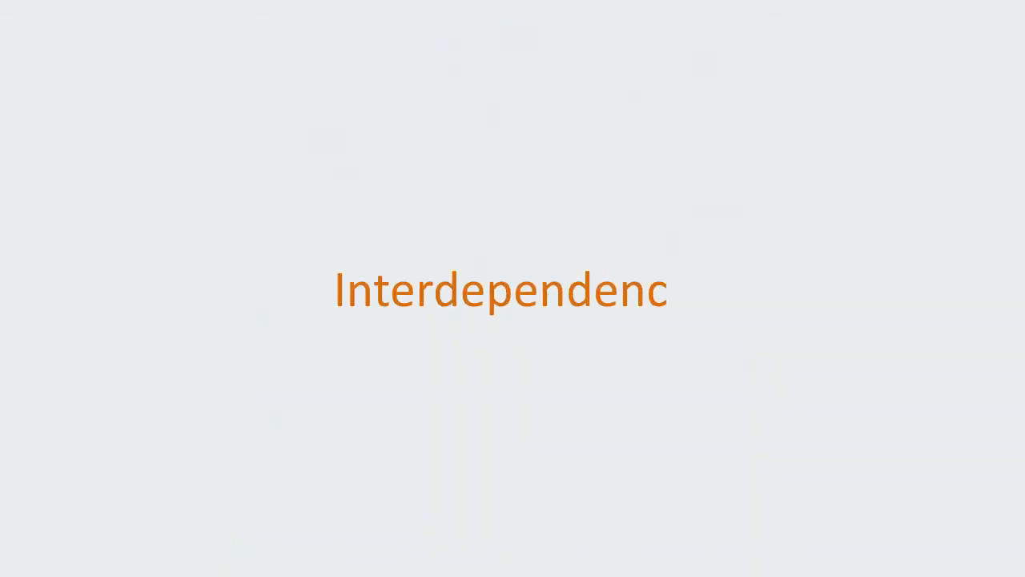
type("y")
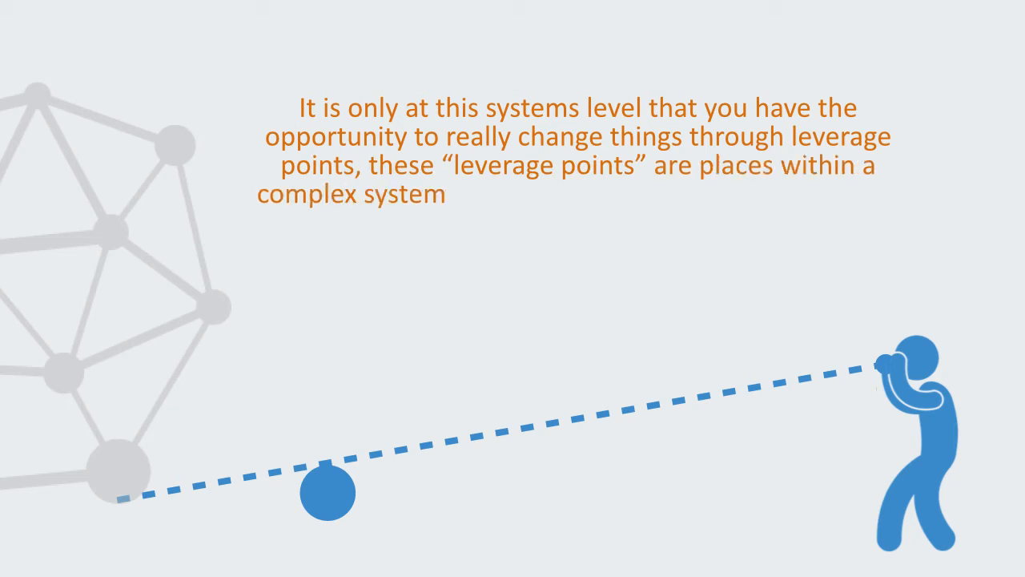
type(", such as a corporation, an economy, a city, or an ec")
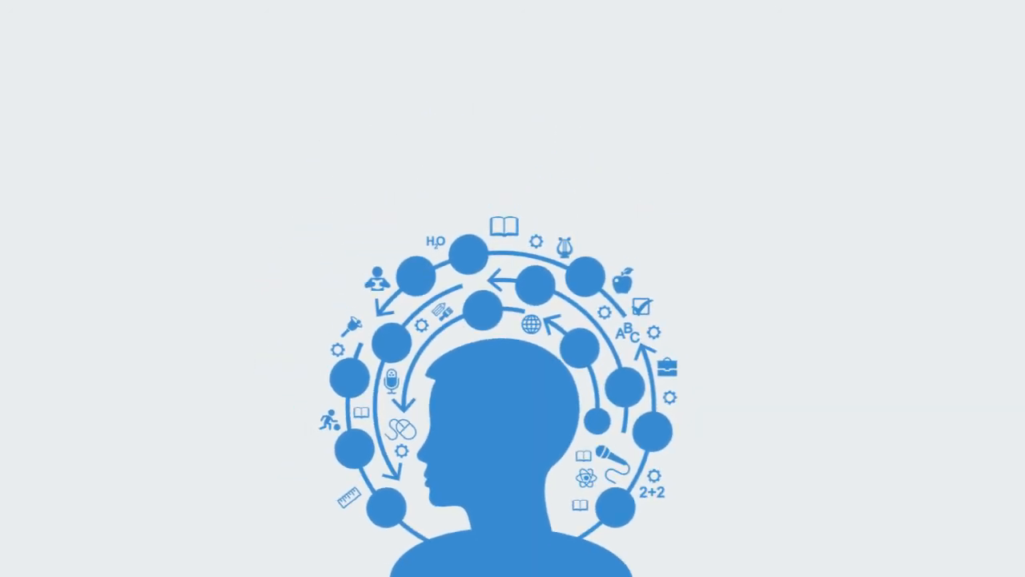
type("There is nothing as practical as a good the")
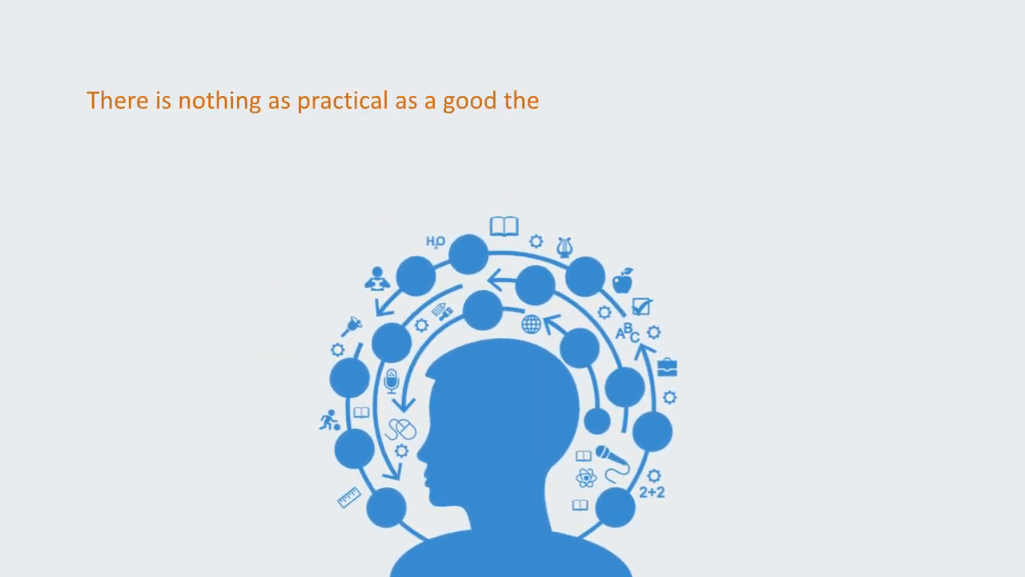
type("ory and the paradigms and models an organizati")
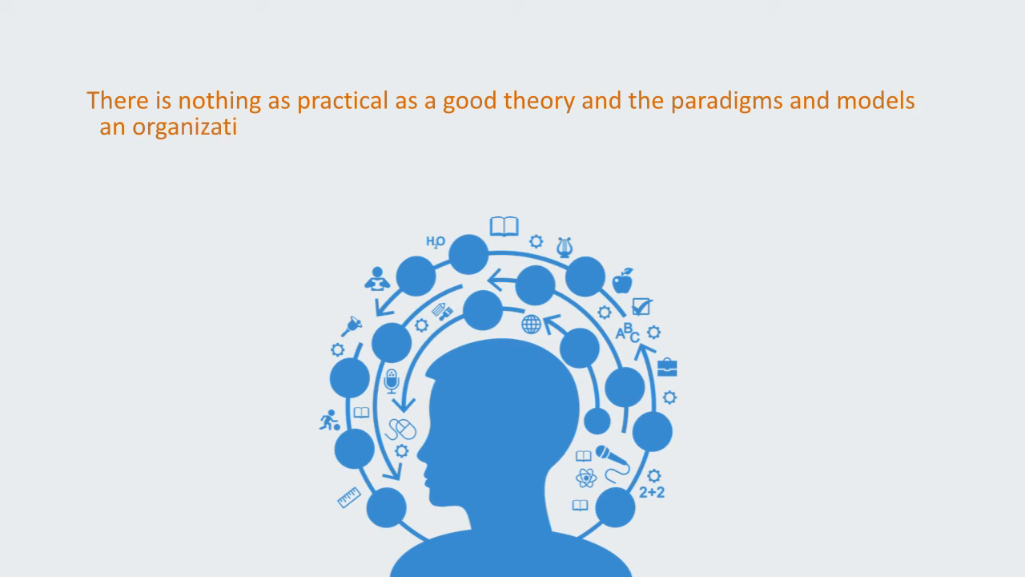
type("on uses are by far the highest leverage point for effecting the")
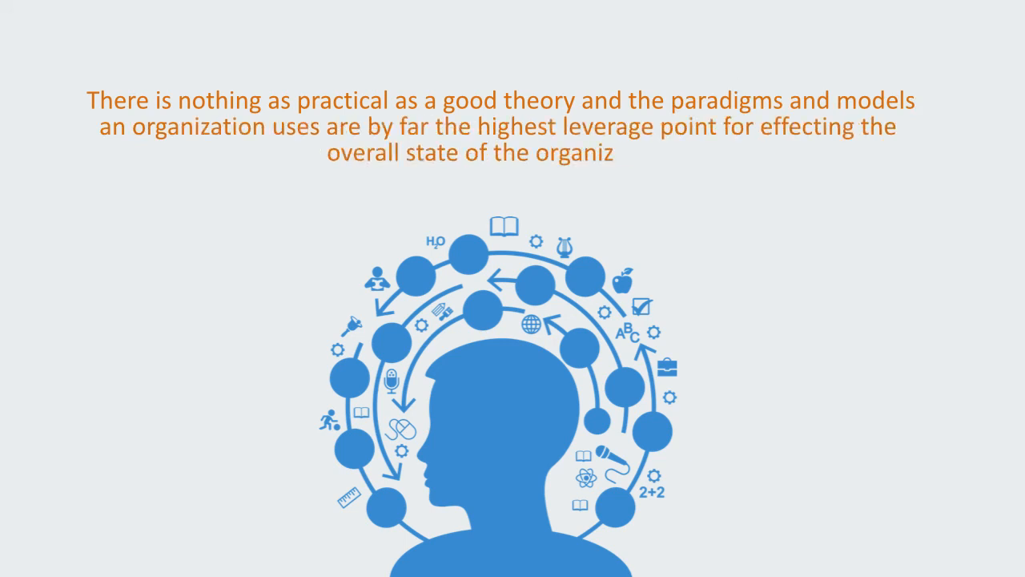
type("ation")
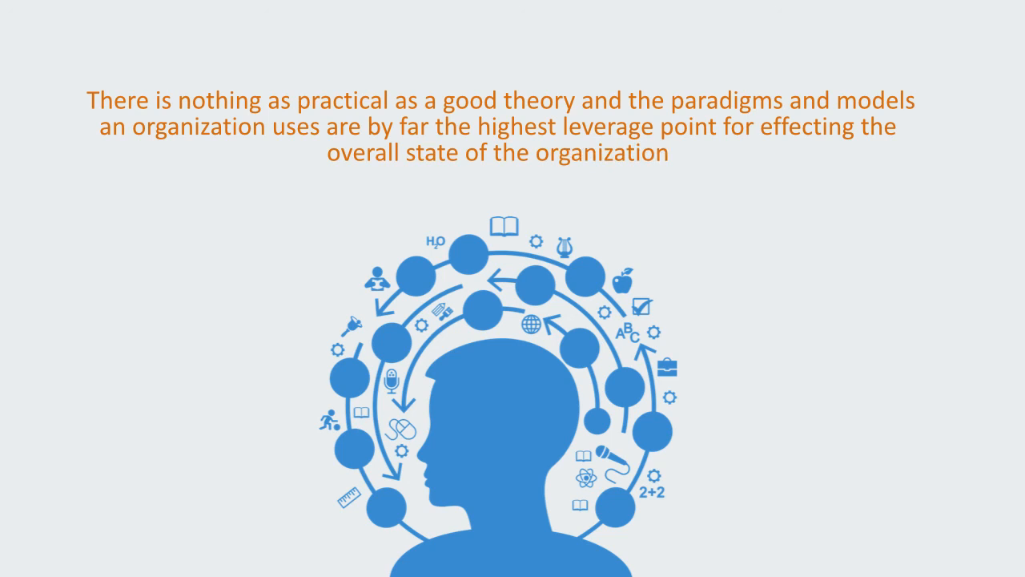